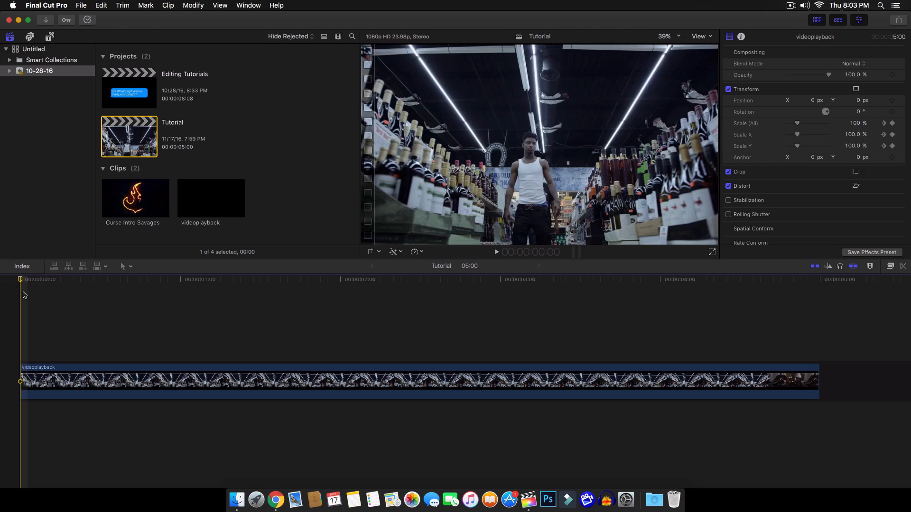
pyautogui.moveTo(14, 297)
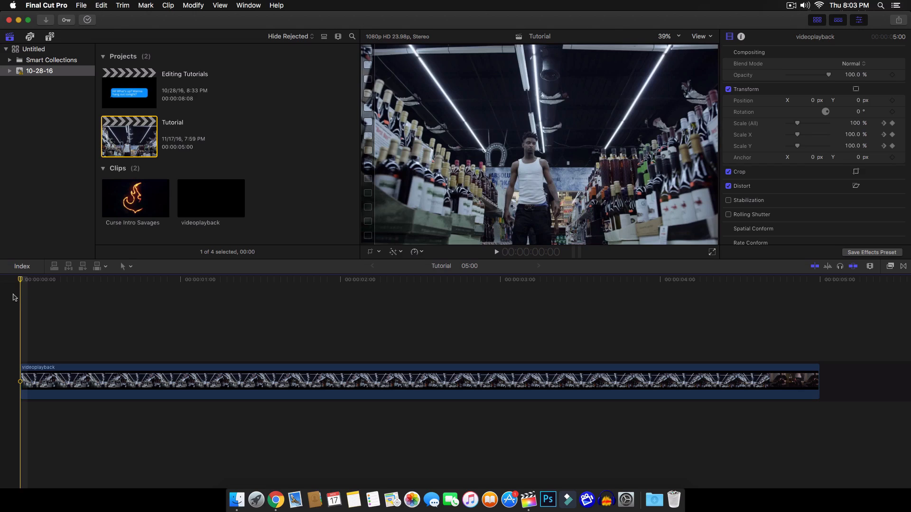
pyautogui.moveTo(20, 247)
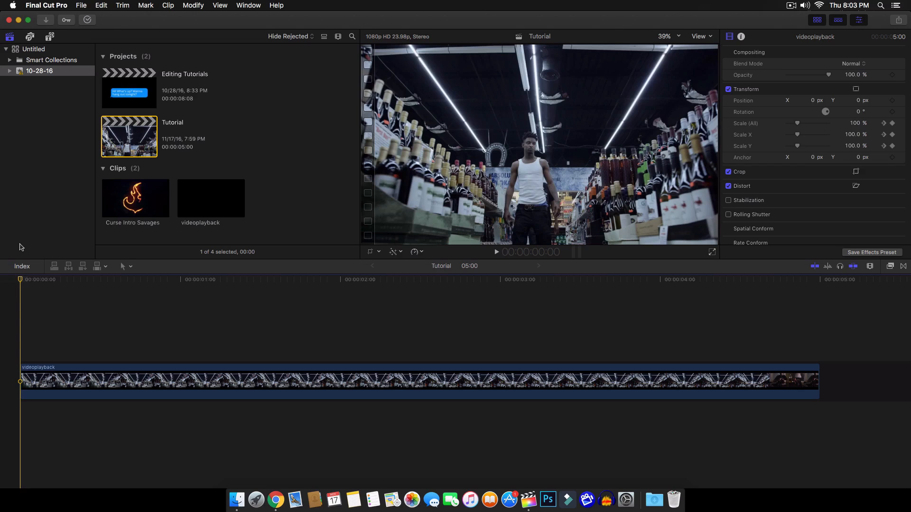
pyautogui.moveTo(20, 281)
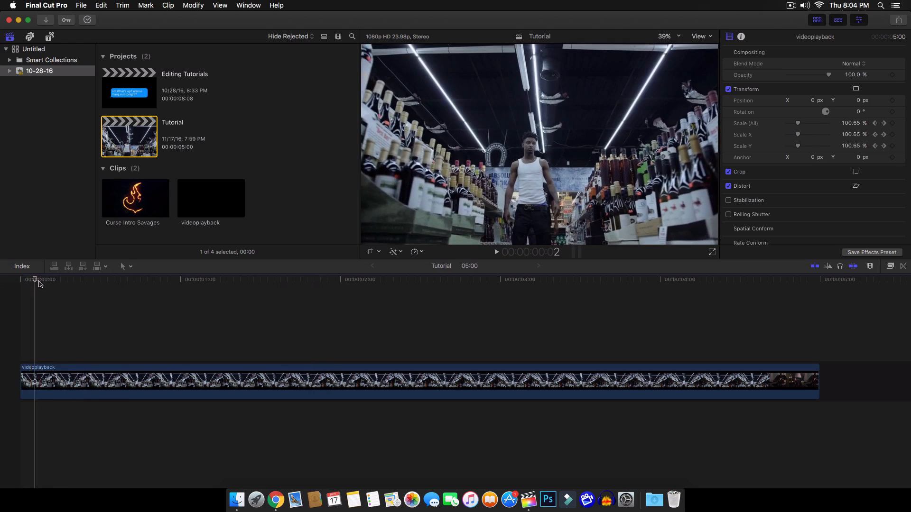
# Position the playhead just after the start of the untouched videoplayback clip.
pyautogui.click(74, 279)
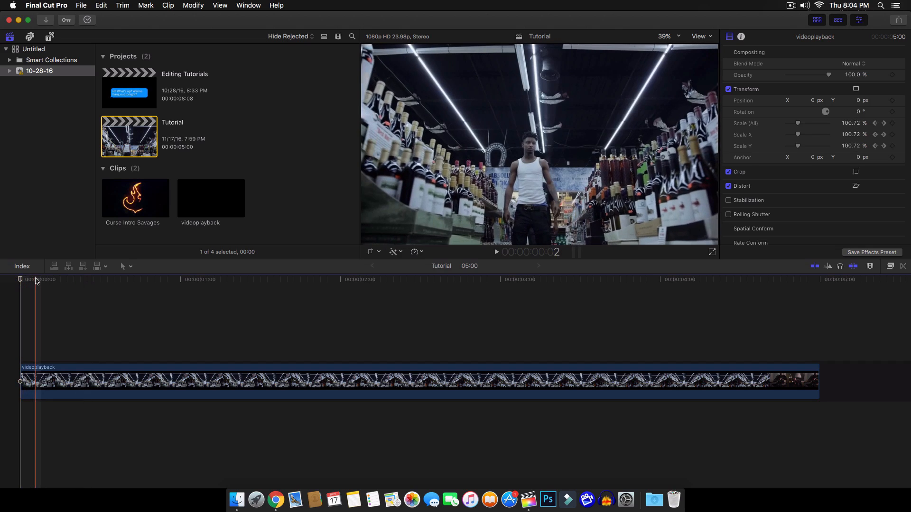
pyautogui.click(395, 279)
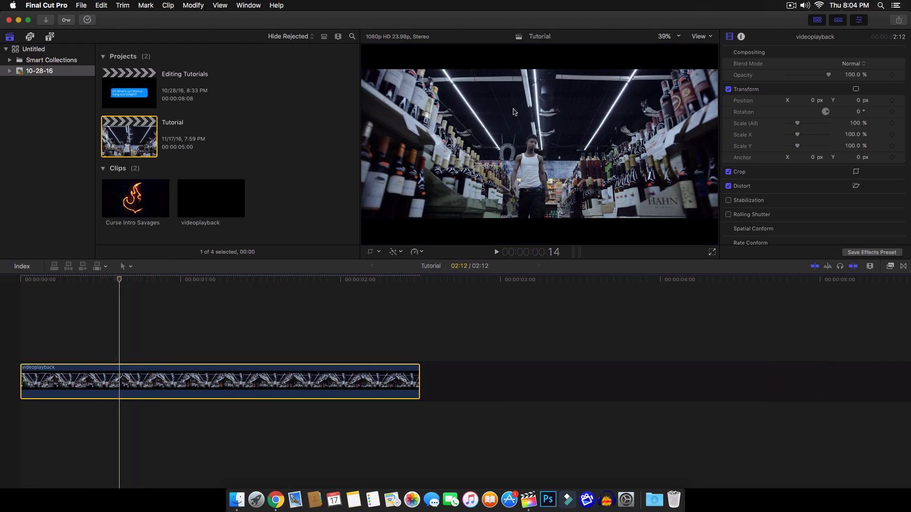
pyautogui.moveTo(549, 133)
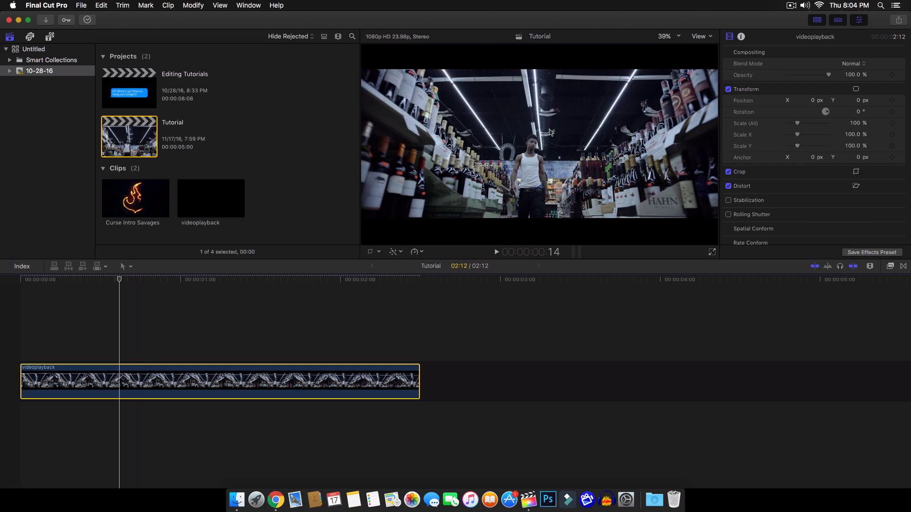
pyautogui.moveTo(417, 157)
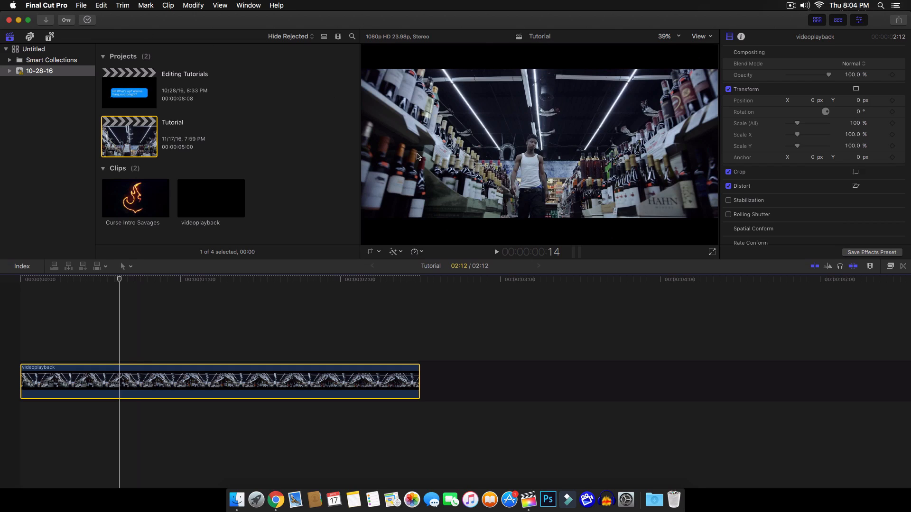
# Bring up the viewer's Crop controls and choose Crop mode to tighten the frame on the man.
pyautogui.click(855, 171)
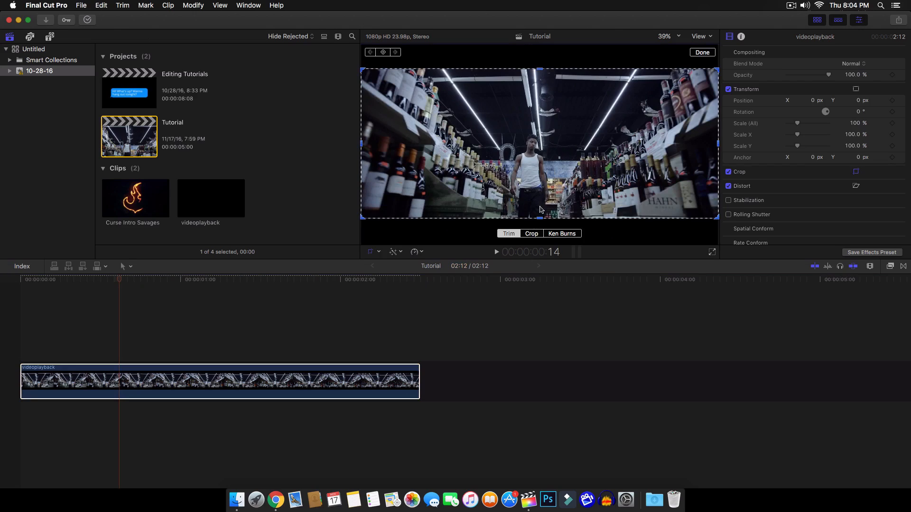
pyautogui.moveTo(541, 37)
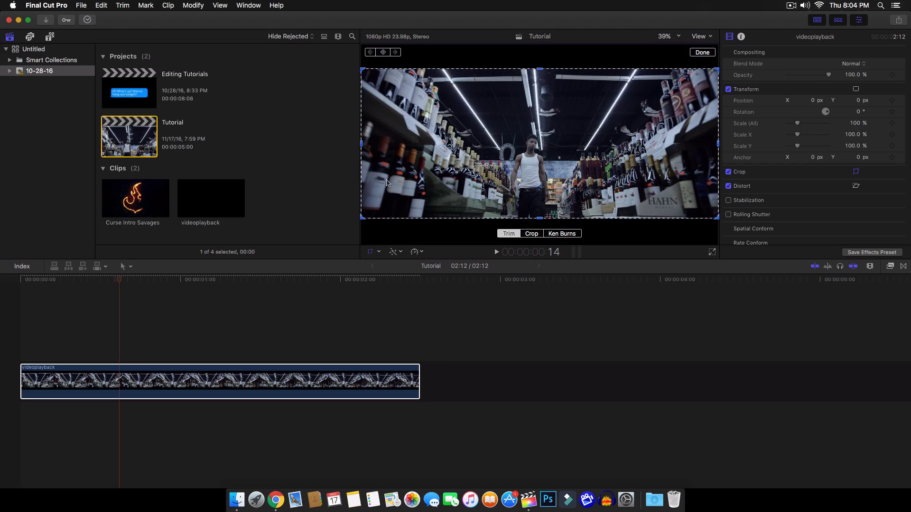
pyautogui.click(701, 52)
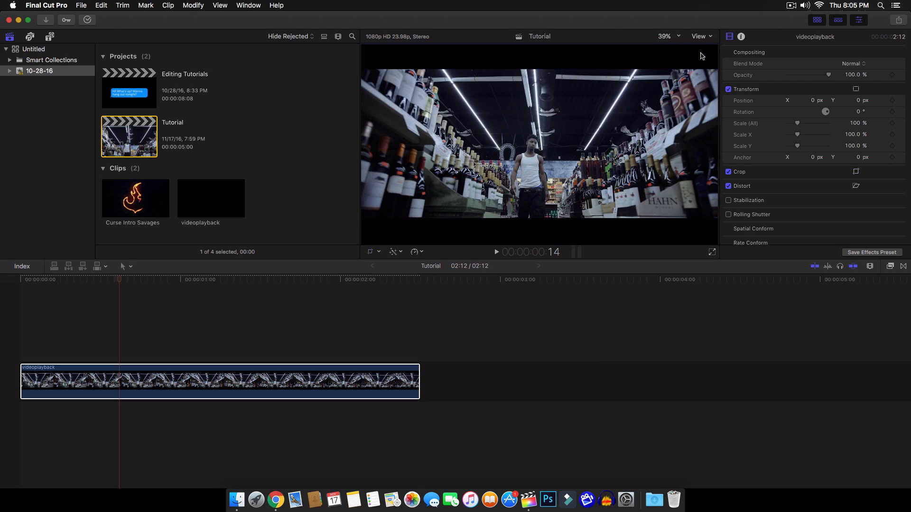
pyautogui.click(856, 172)
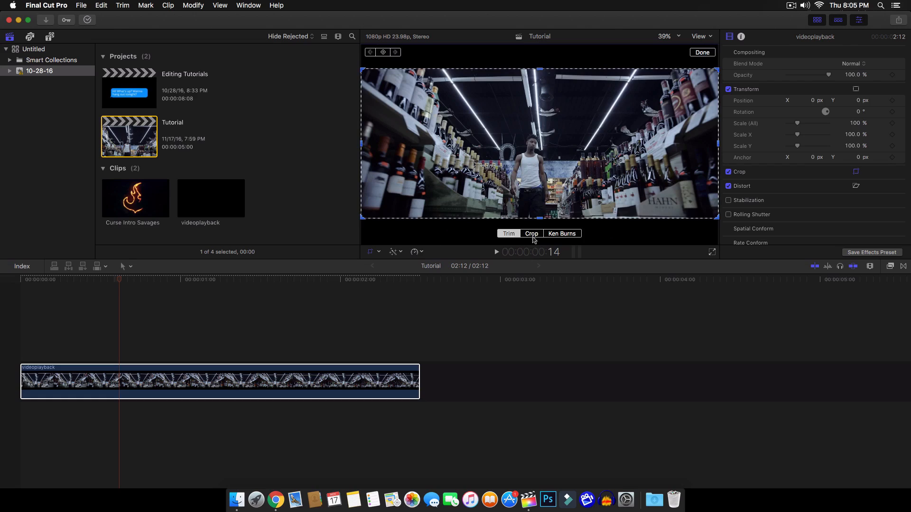
pyautogui.click(508, 234)
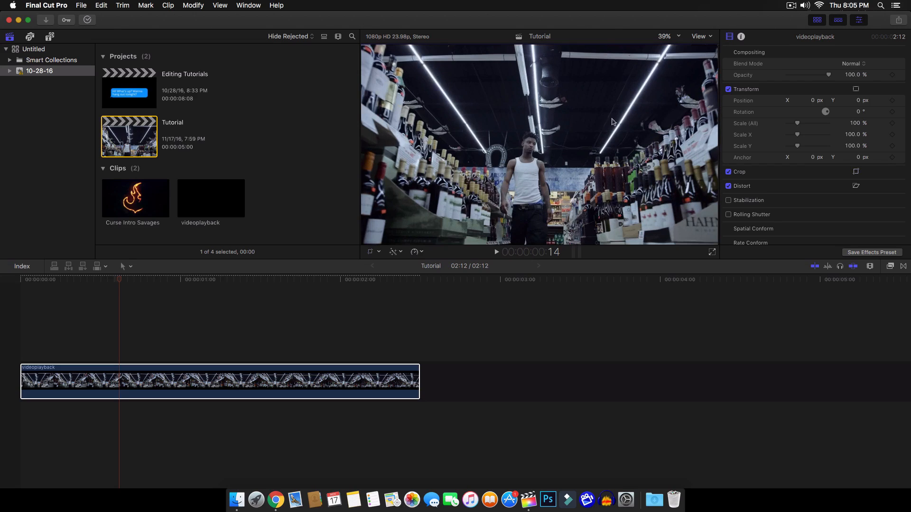
pyautogui.moveTo(550, 136)
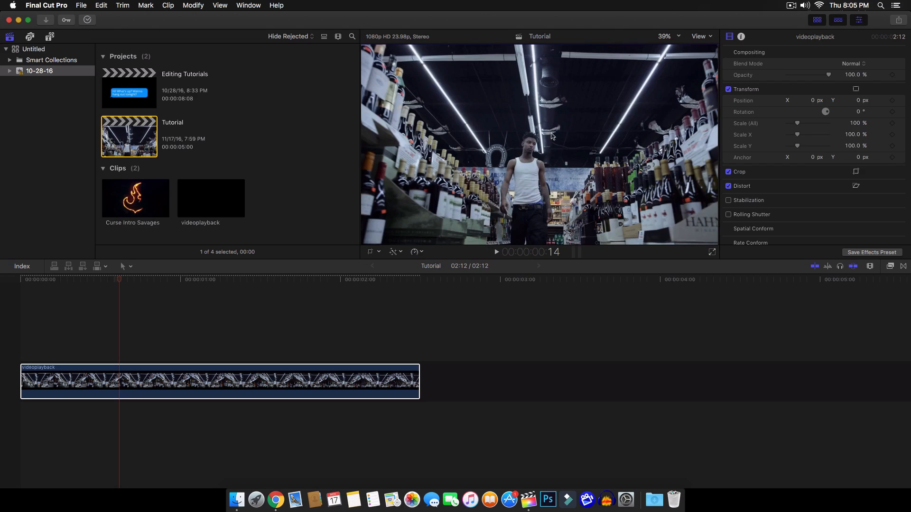
pyautogui.moveTo(505, 150)
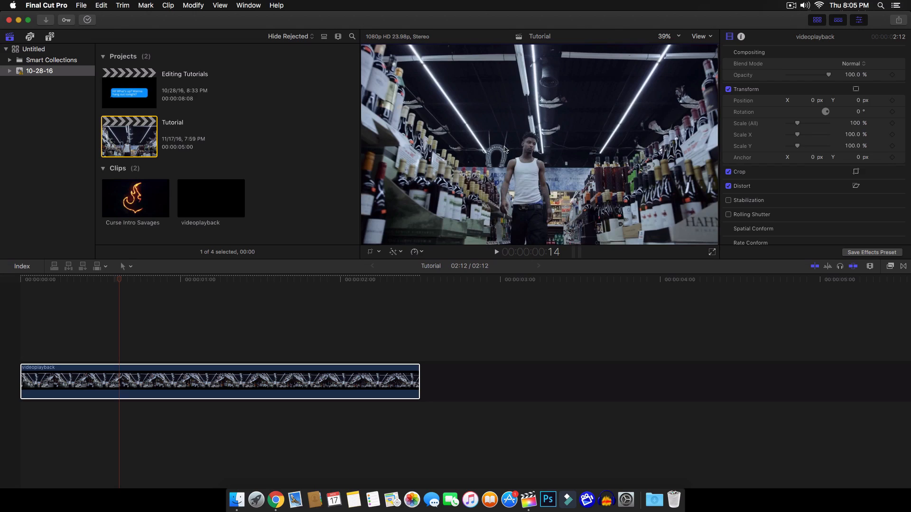
pyautogui.moveTo(600, 142)
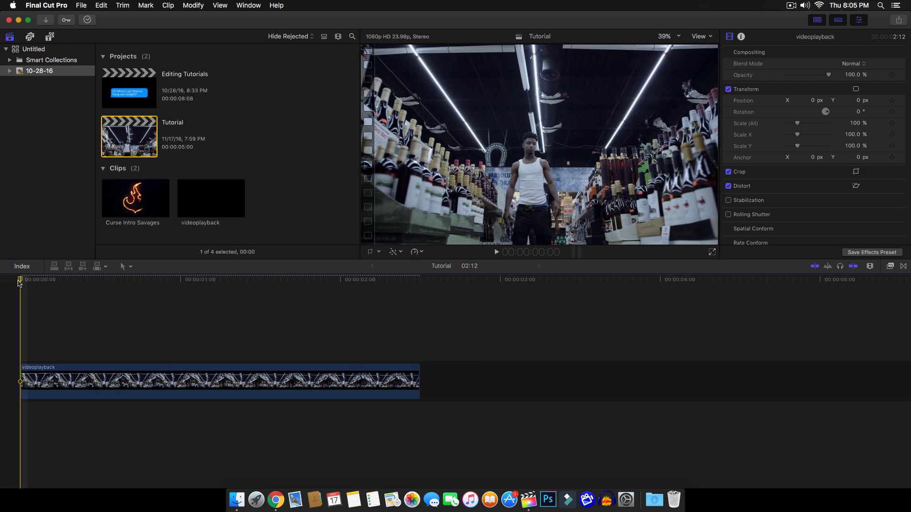
pyautogui.click(497, 253)
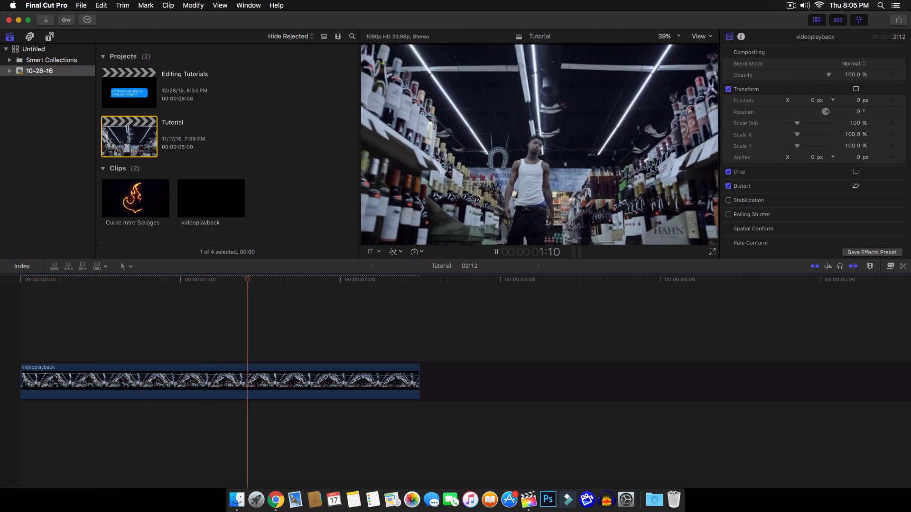
pyautogui.click(412, 279)
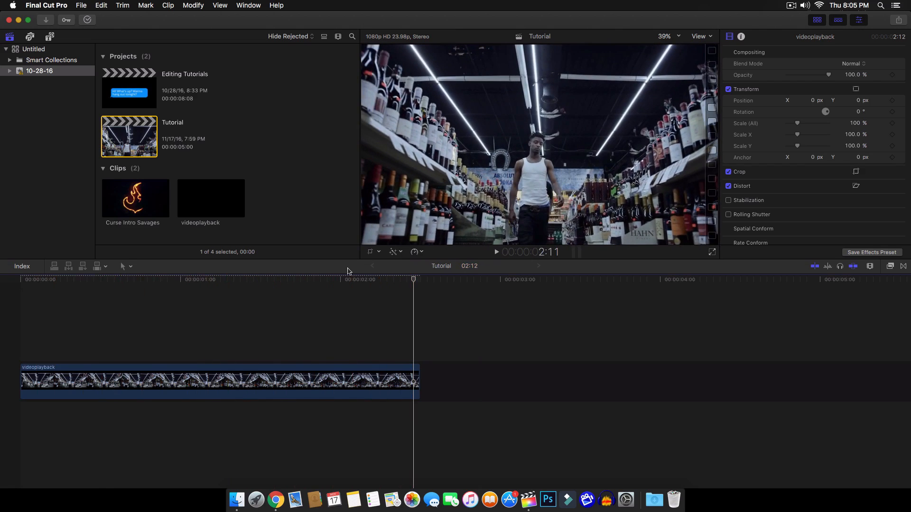
pyautogui.click(193, 279)
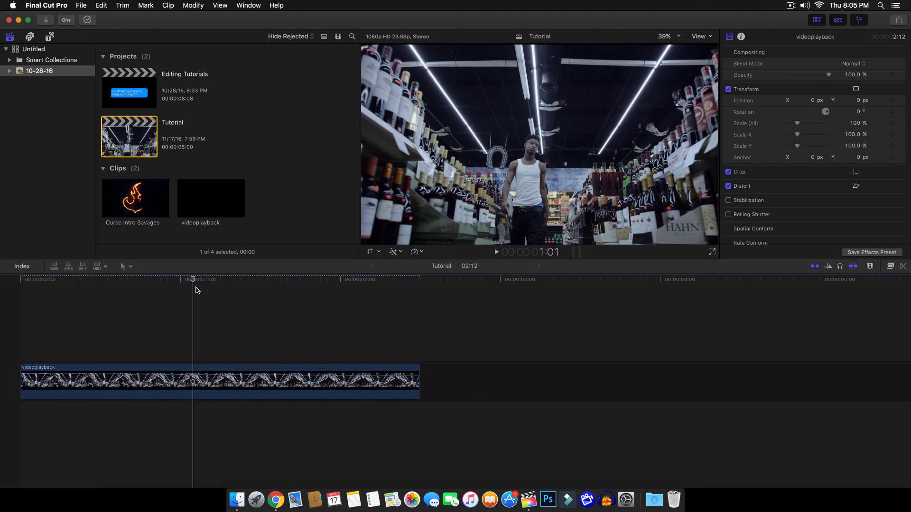
pyautogui.click(301, 279)
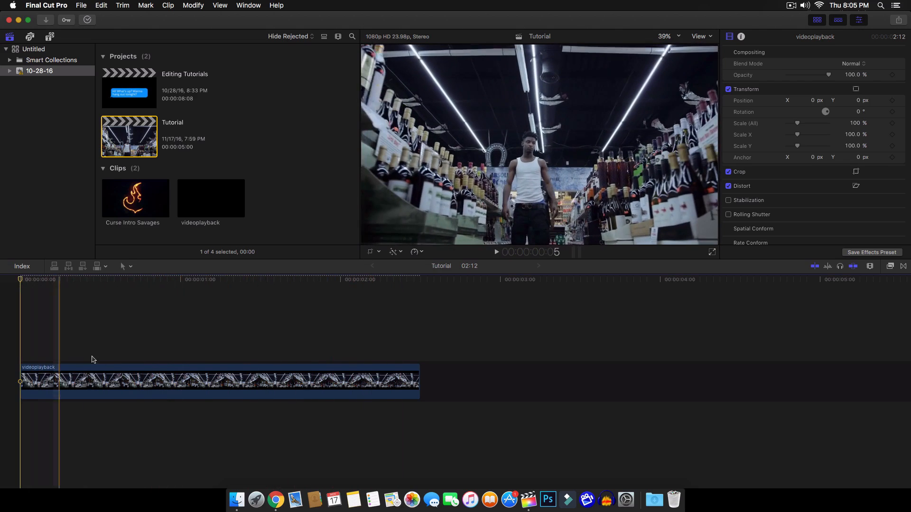
pyautogui.click(360, 381)
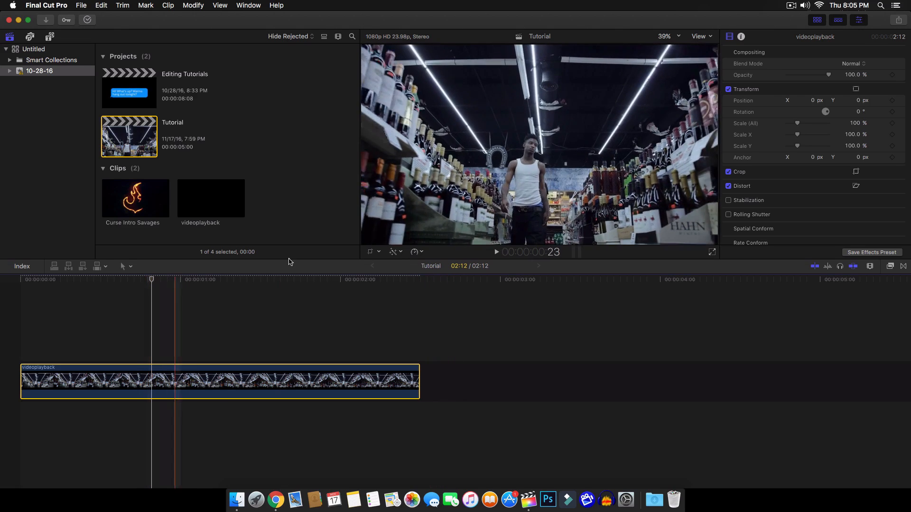
pyautogui.moveTo(415, 251)
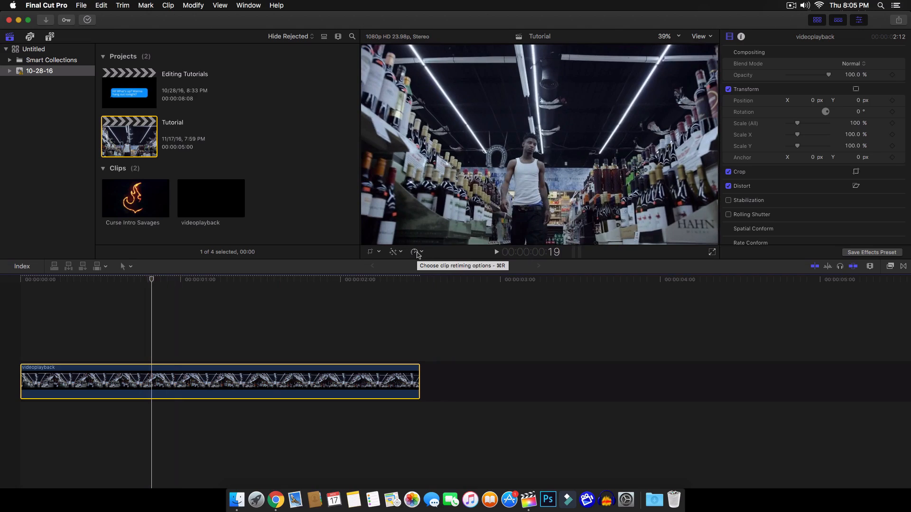
# Retime the clip to Slow > 50%, doubling its length to about five seconds.
pyautogui.click(416, 251)
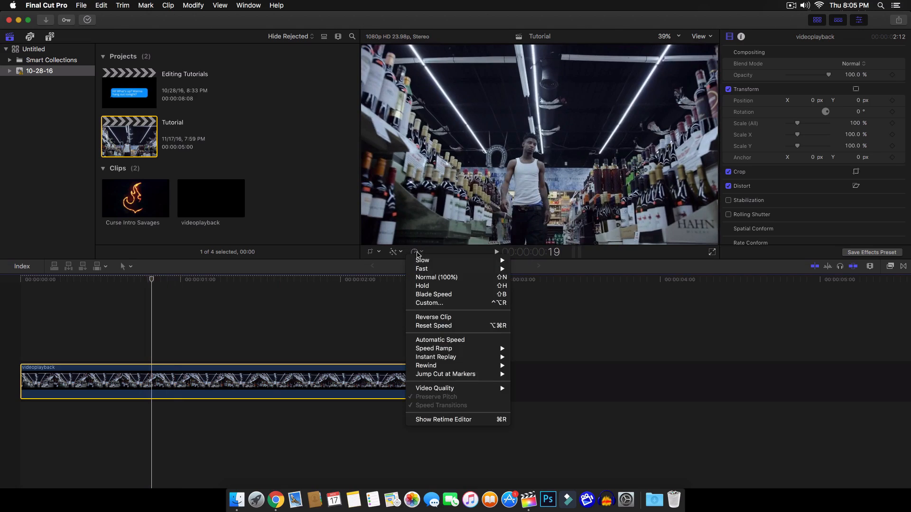
pyautogui.moveTo(433, 317)
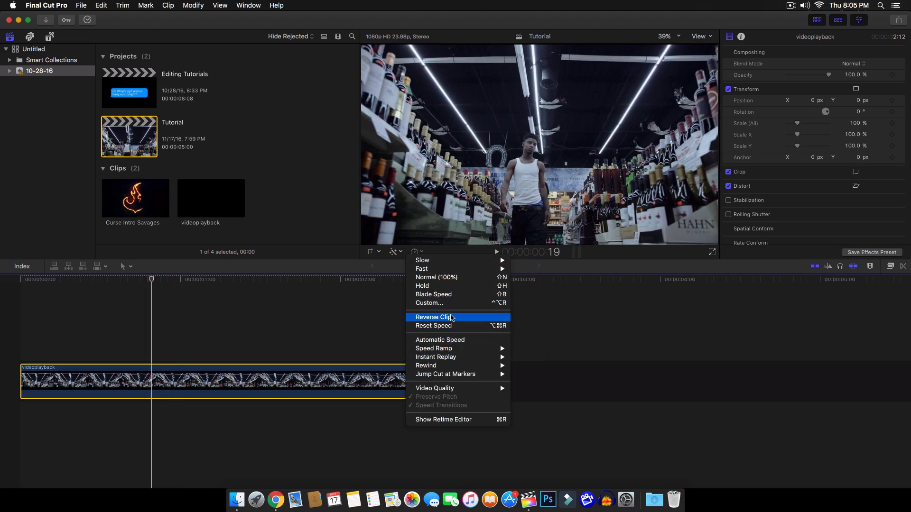
pyautogui.moveTo(415, 255)
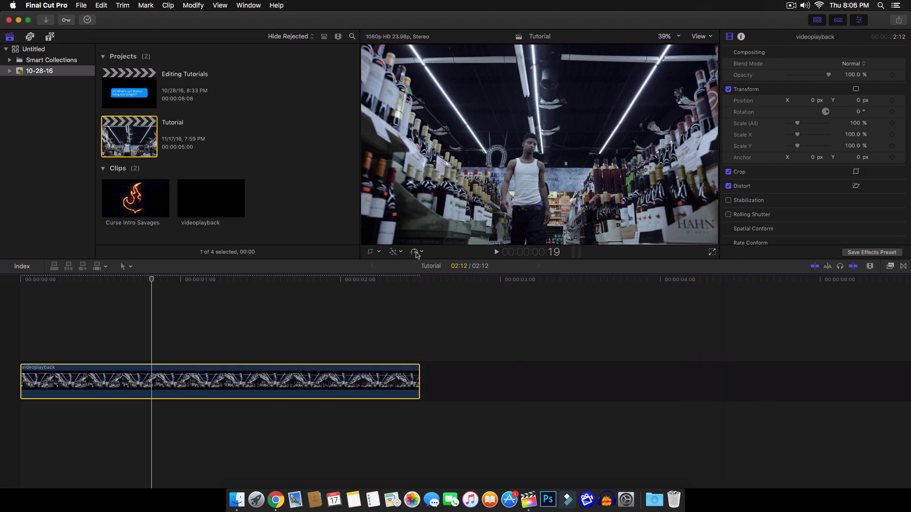
pyautogui.click(415, 253)
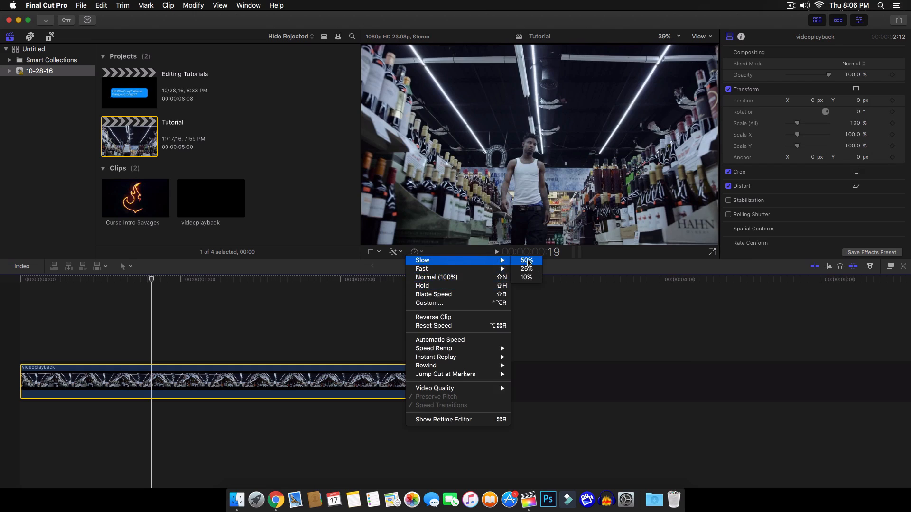
pyautogui.moveTo(526, 269)
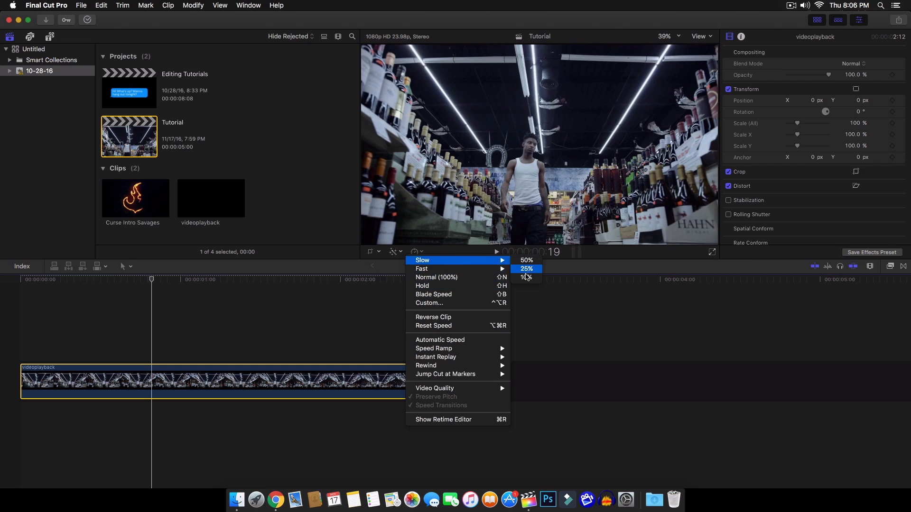
pyautogui.moveTo(526, 274)
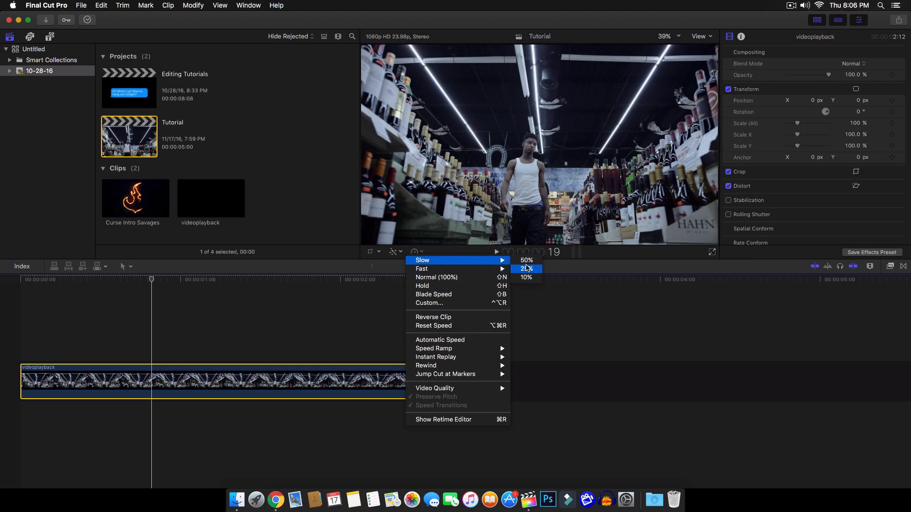
pyautogui.click(525, 260)
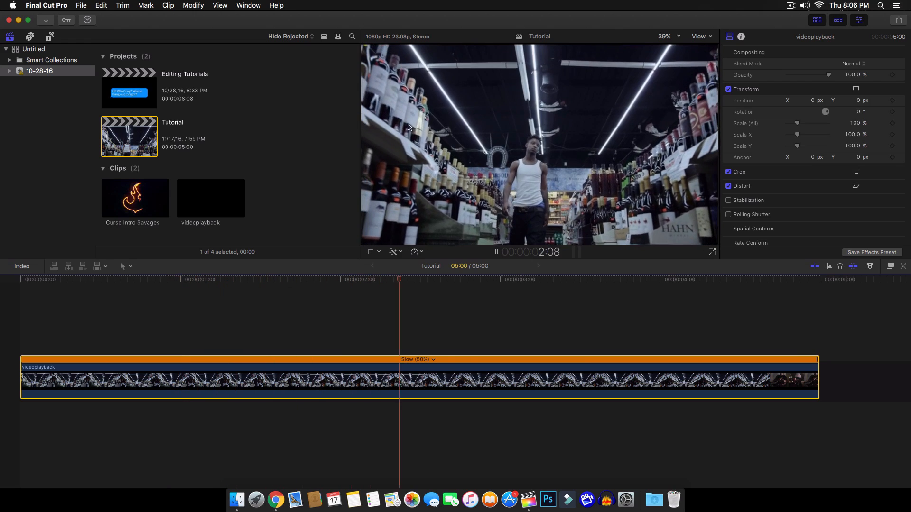
pyautogui.click(416, 251)
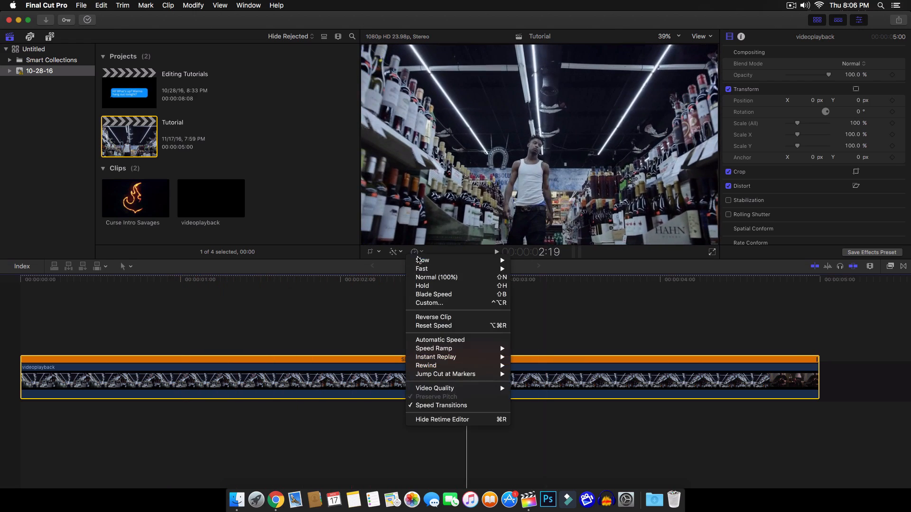
pyautogui.moveTo(435, 388)
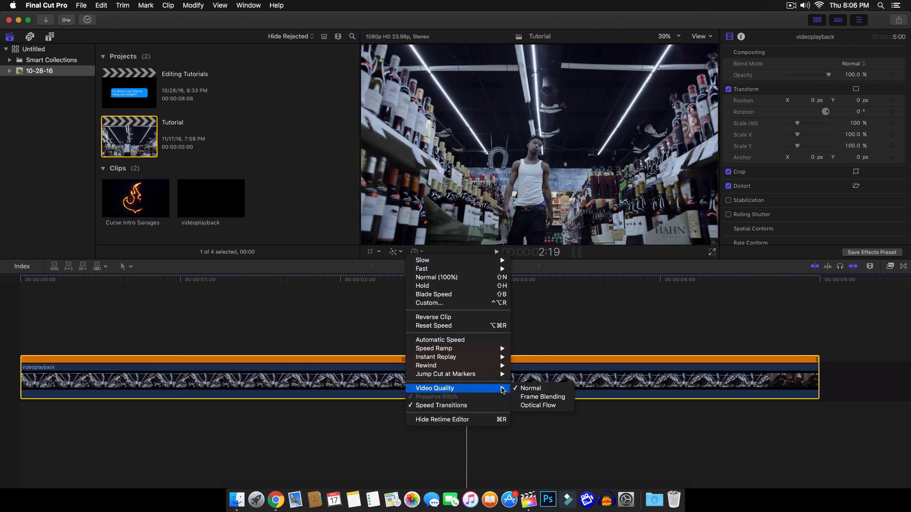
# Set the slowed clip's Video Quality to Optical Flow and preview the playback.
pyautogui.click(422, 260)
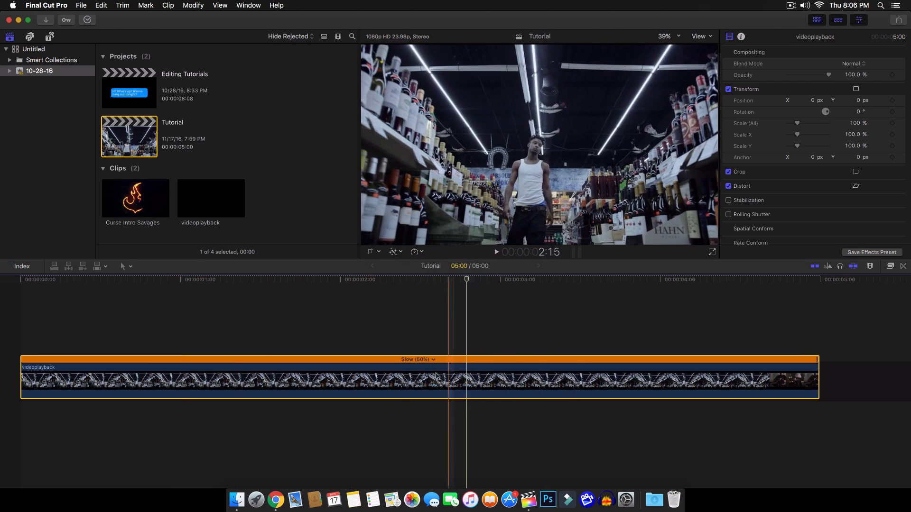
pyautogui.click(28, 282)
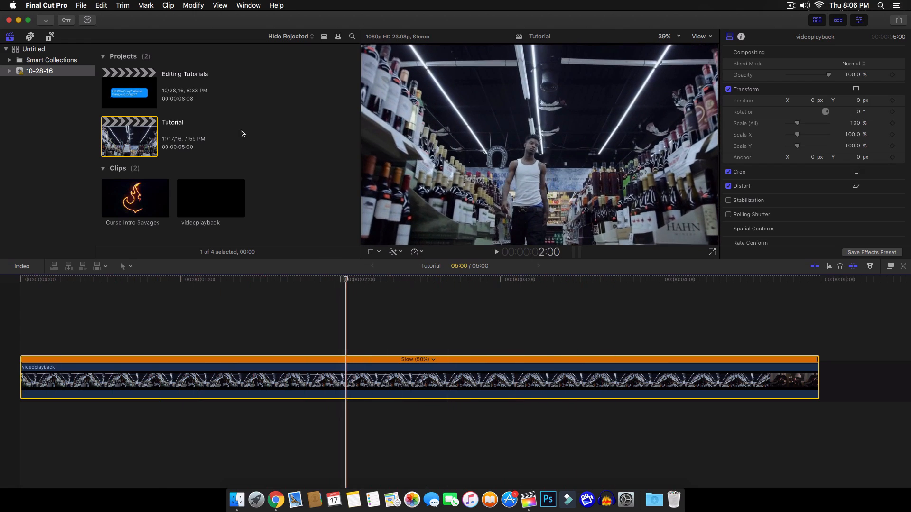
pyautogui.click(192, 5)
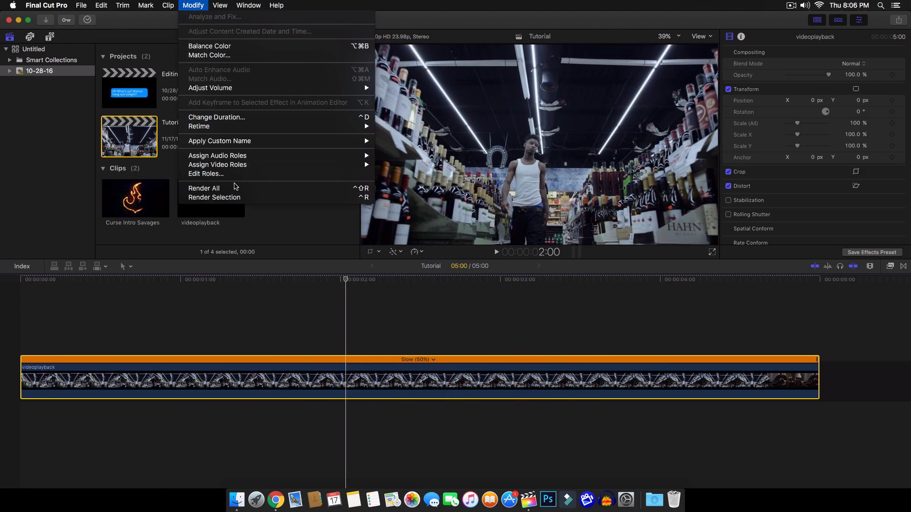
# Render All from the Modify menu and play the slowed clip through to check the motion.
pyautogui.click(277, 217)
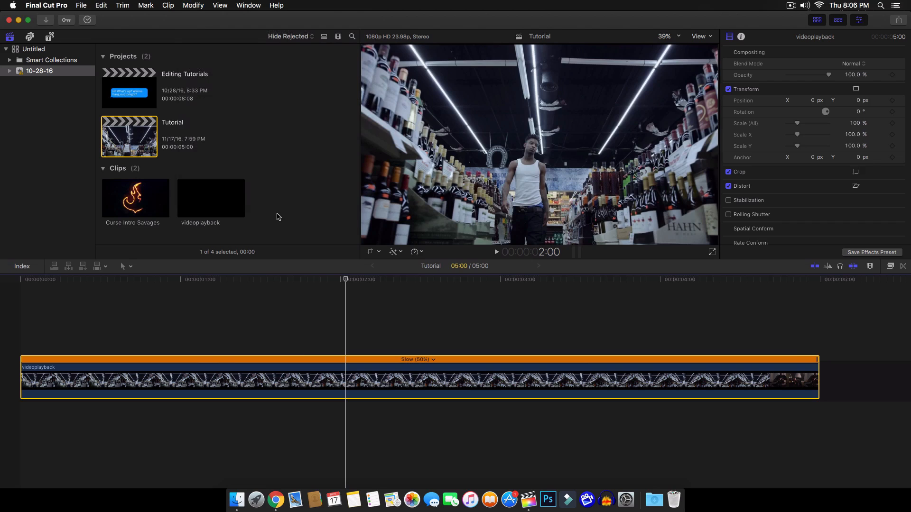
pyautogui.click(495, 252)
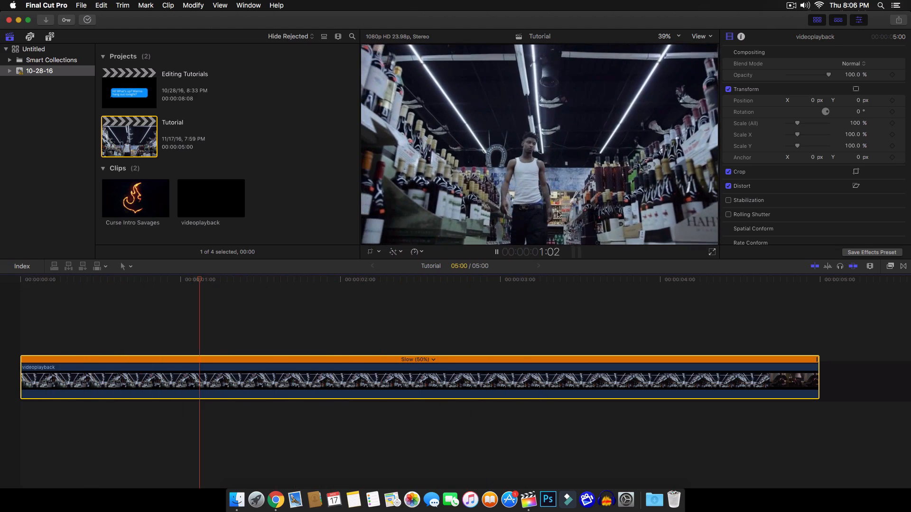
pyautogui.click(359, 279)
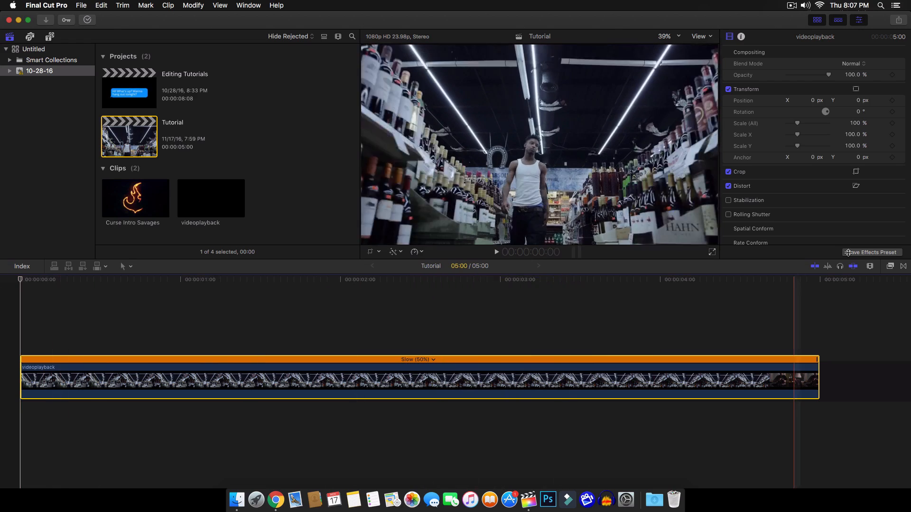
pyautogui.click(214, 320)
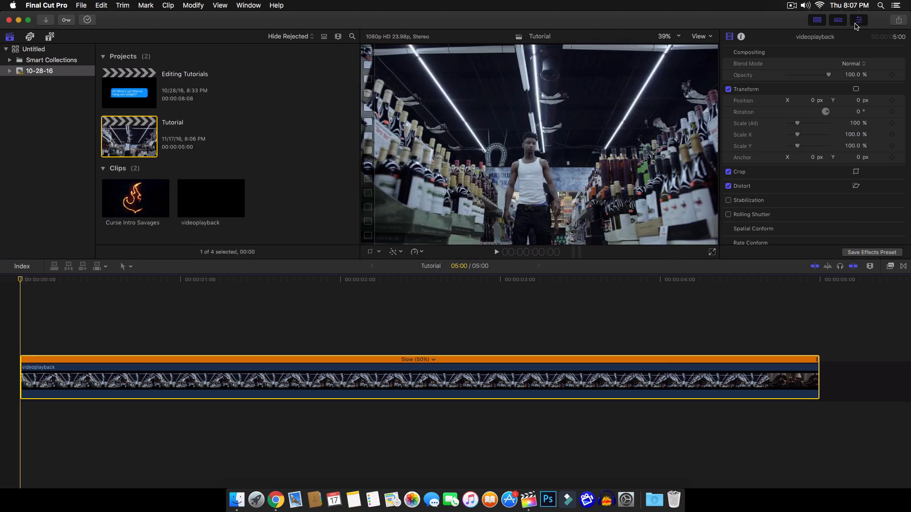
pyautogui.moveTo(899, 268)
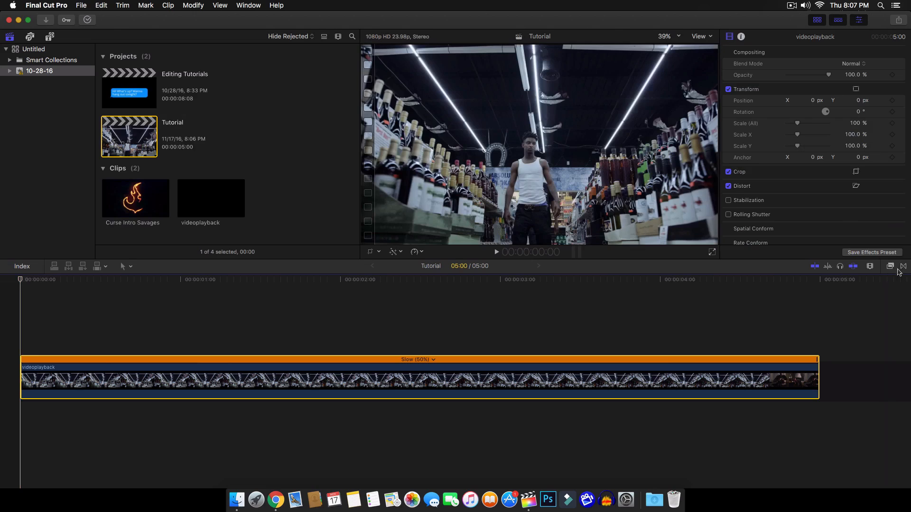
pyautogui.moveTo(742, 124)
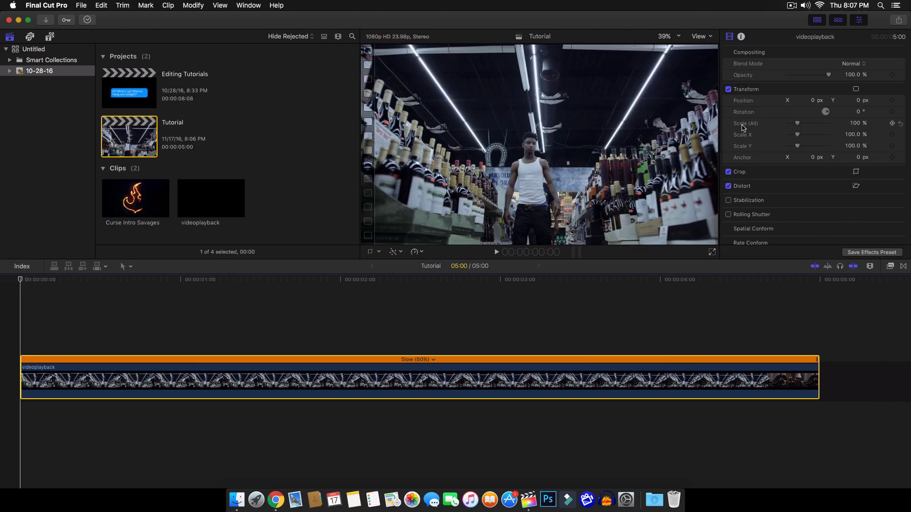
pyautogui.moveTo(759, 128)
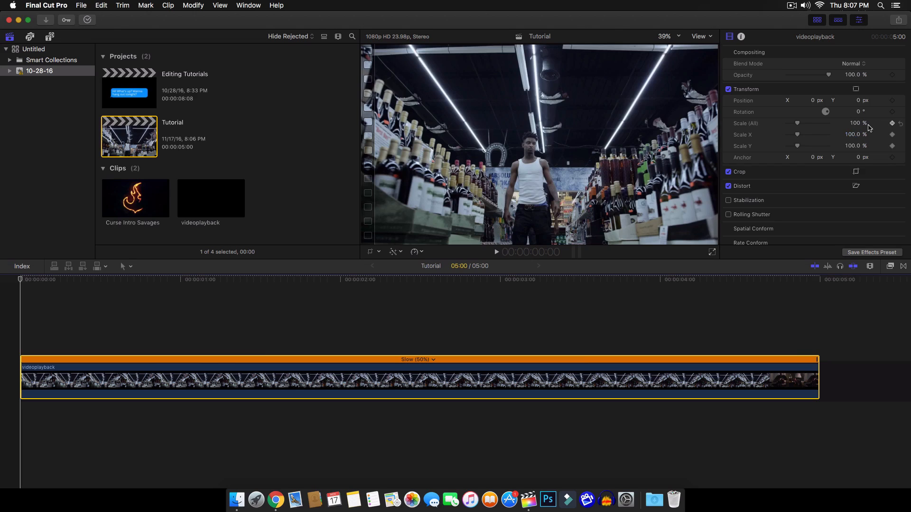
pyautogui.moveTo(746, 137)
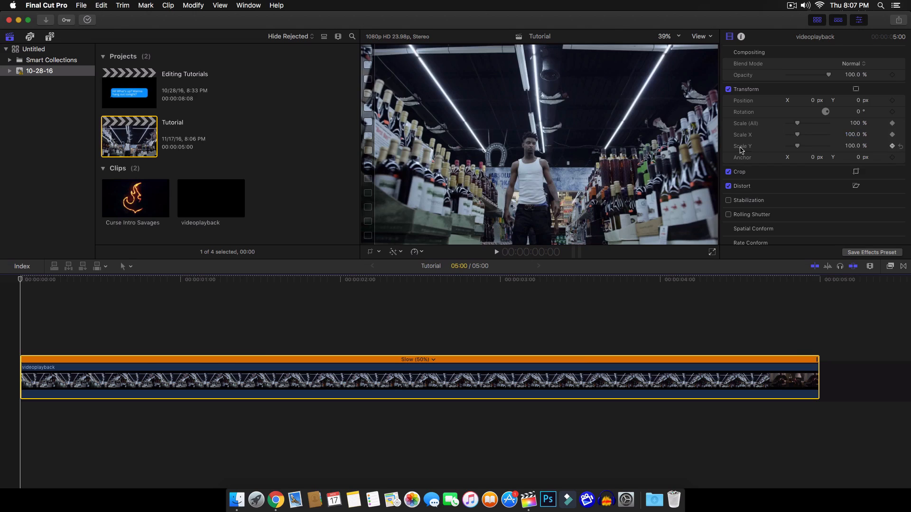
pyautogui.moveTo(534, 133)
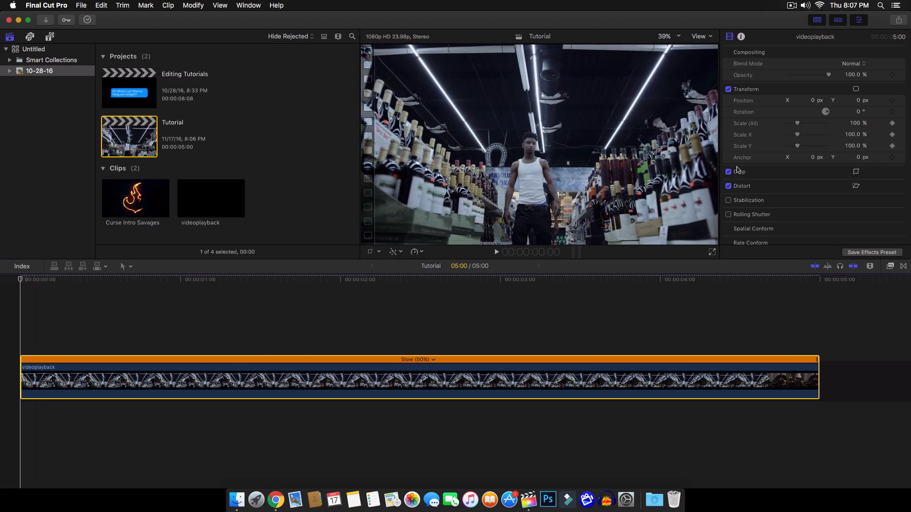
# Move the playhead to near the end of the slowed clip.
pyautogui.click(813, 279)
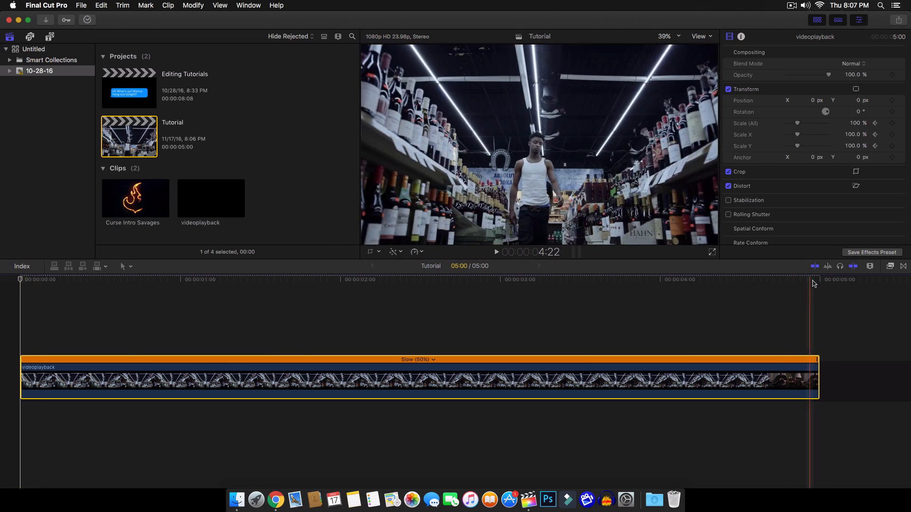
# Add an end Scale (All) keyframe above 100% and preview the gradual zoom-in.
pyautogui.click(819, 279)
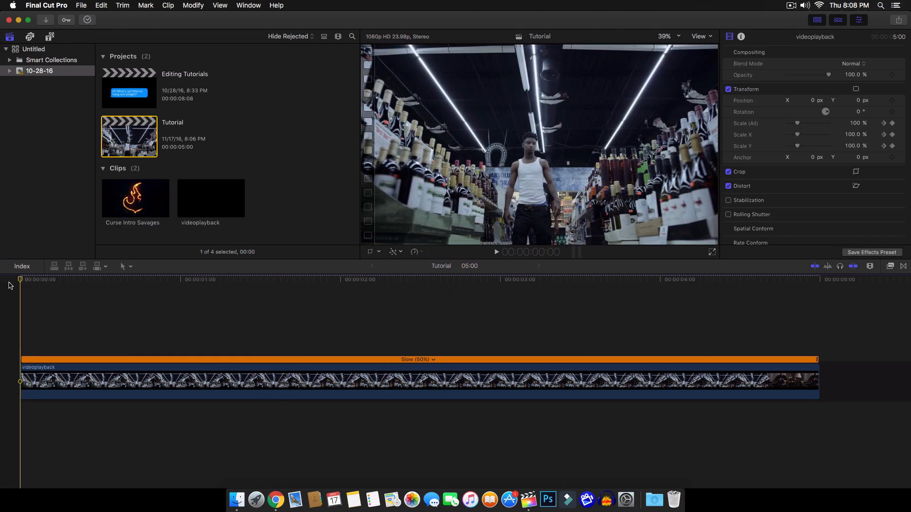
pyautogui.click(496, 251)
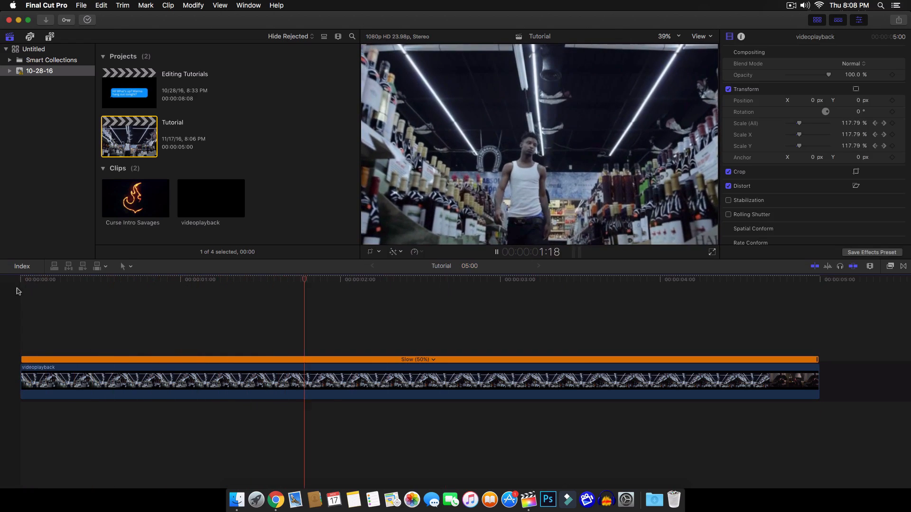
pyautogui.click(700, 36)
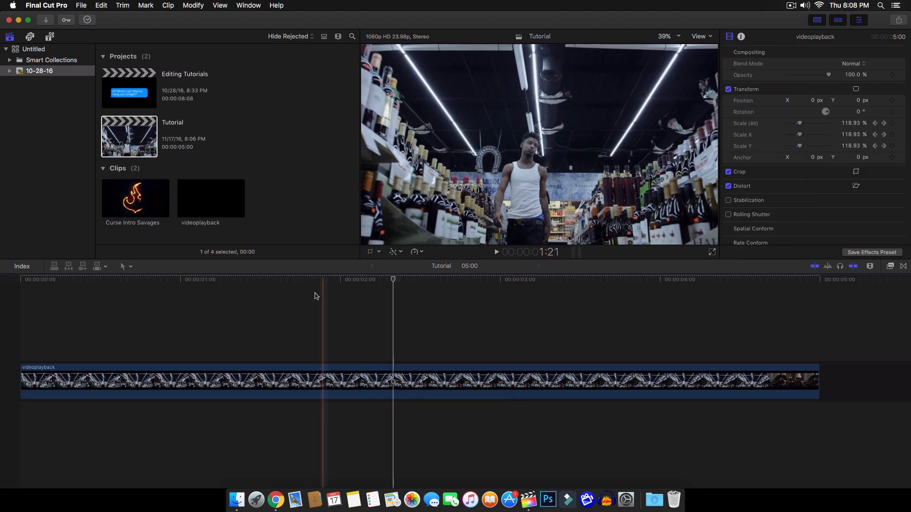
pyautogui.click(193, 6)
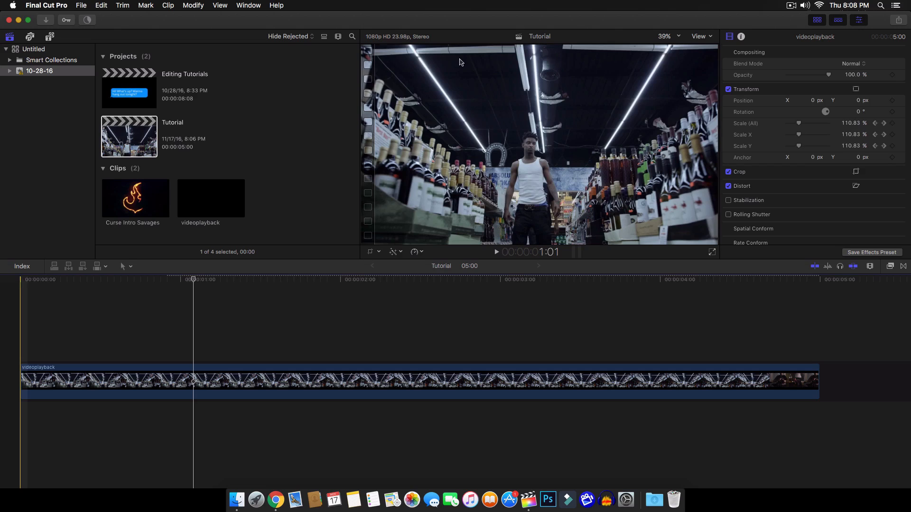
pyautogui.click(495, 252)
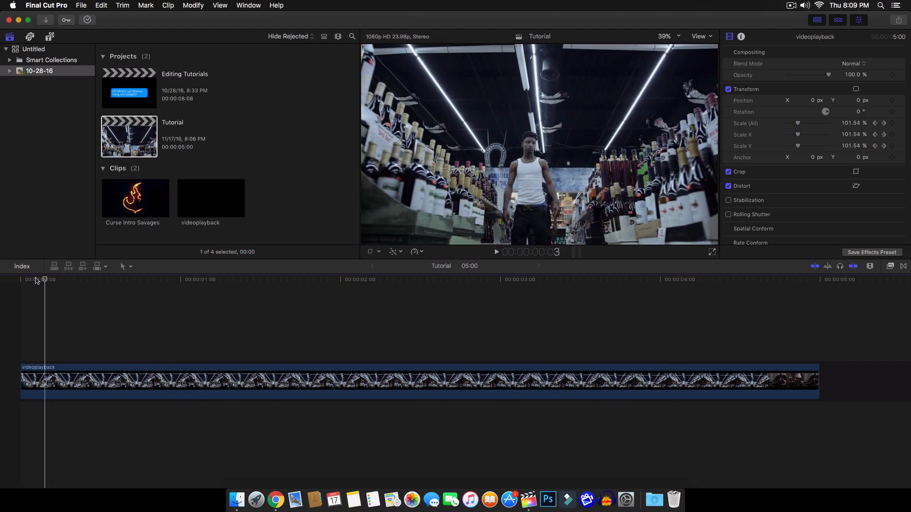
pyautogui.click(496, 251)
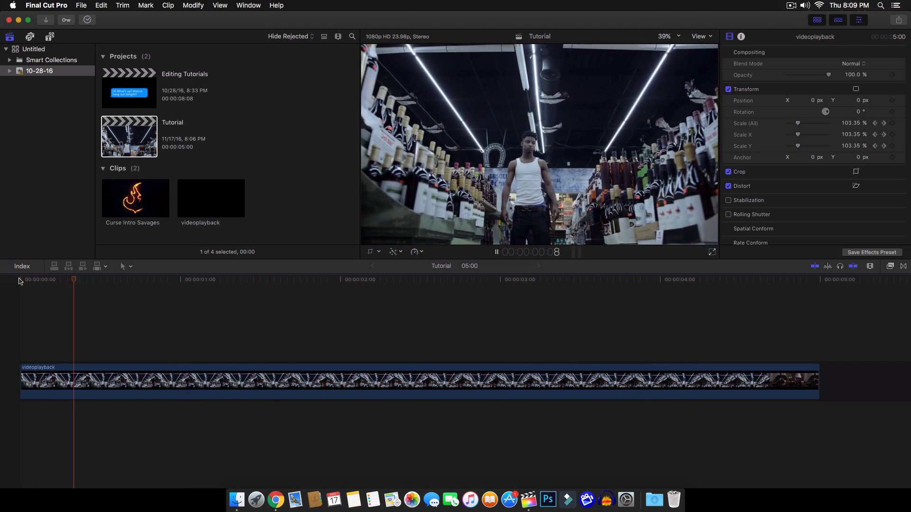